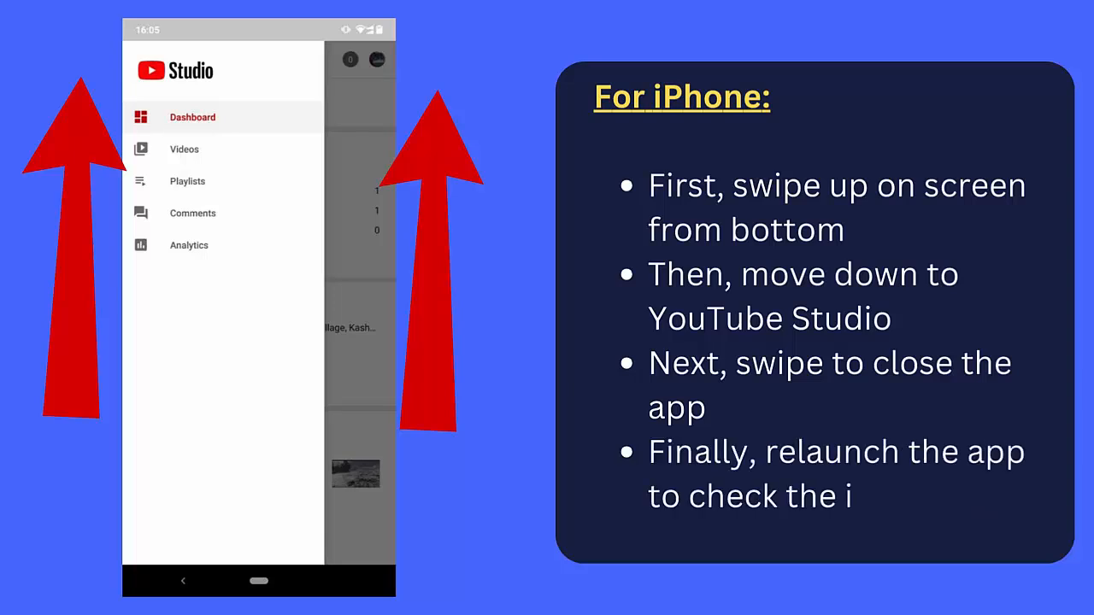
text(ssue)
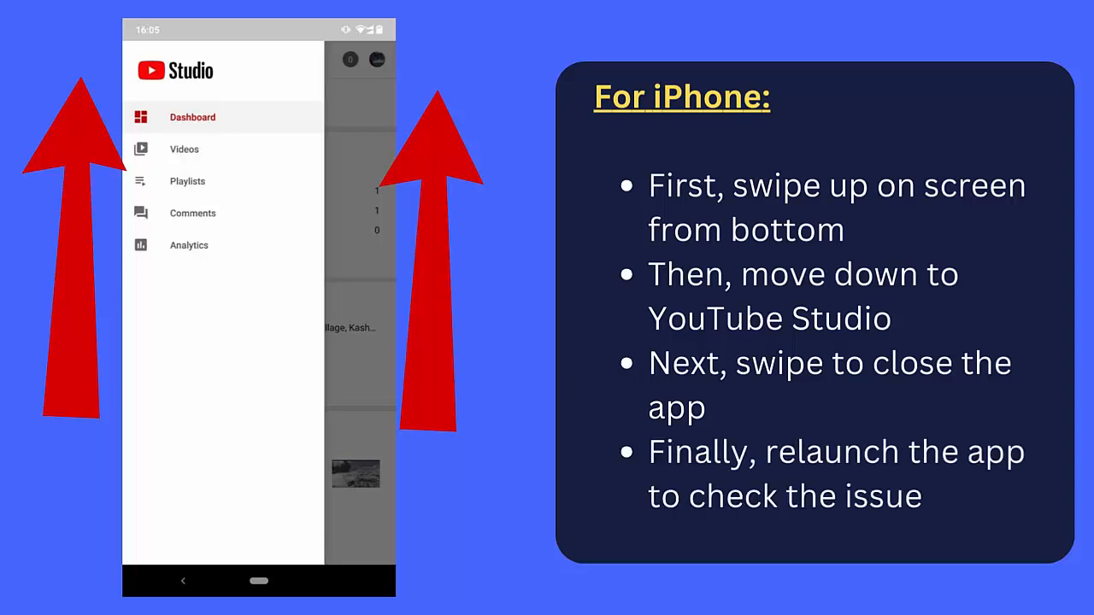